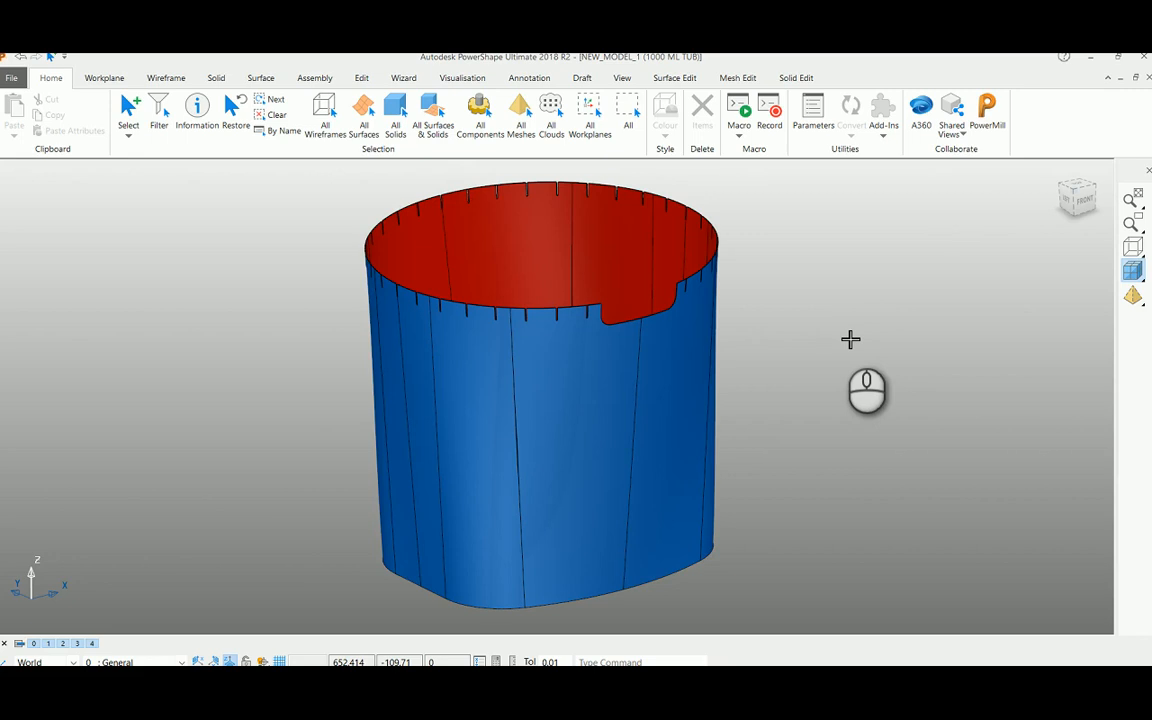
pyautogui.moveTo(348, 286)
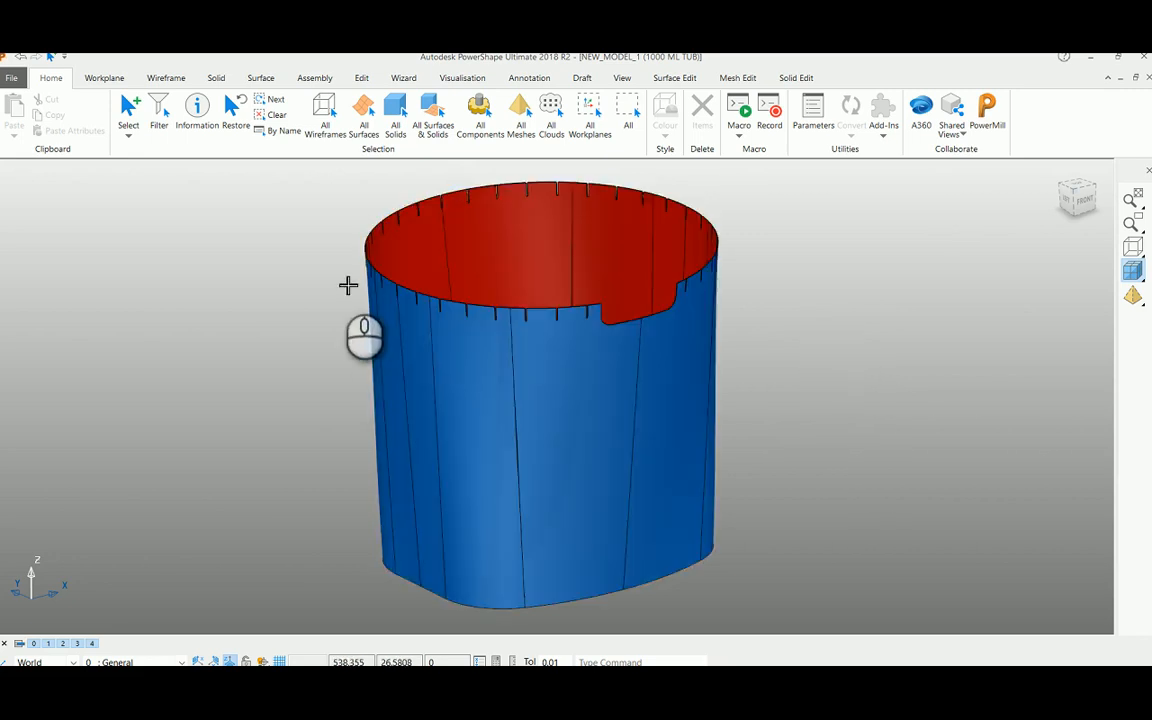
pyautogui.moveTo(800, 282)
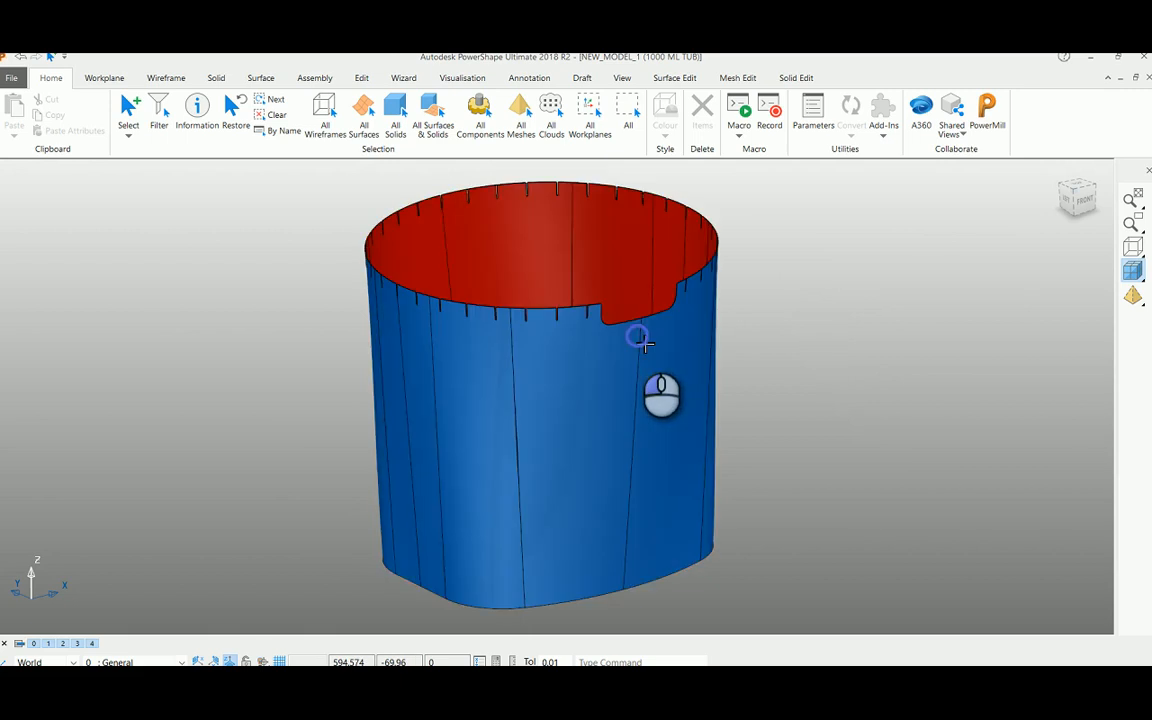
# Step: View the context menu actions available for the tube surface
pyautogui.rightClick(638, 348)
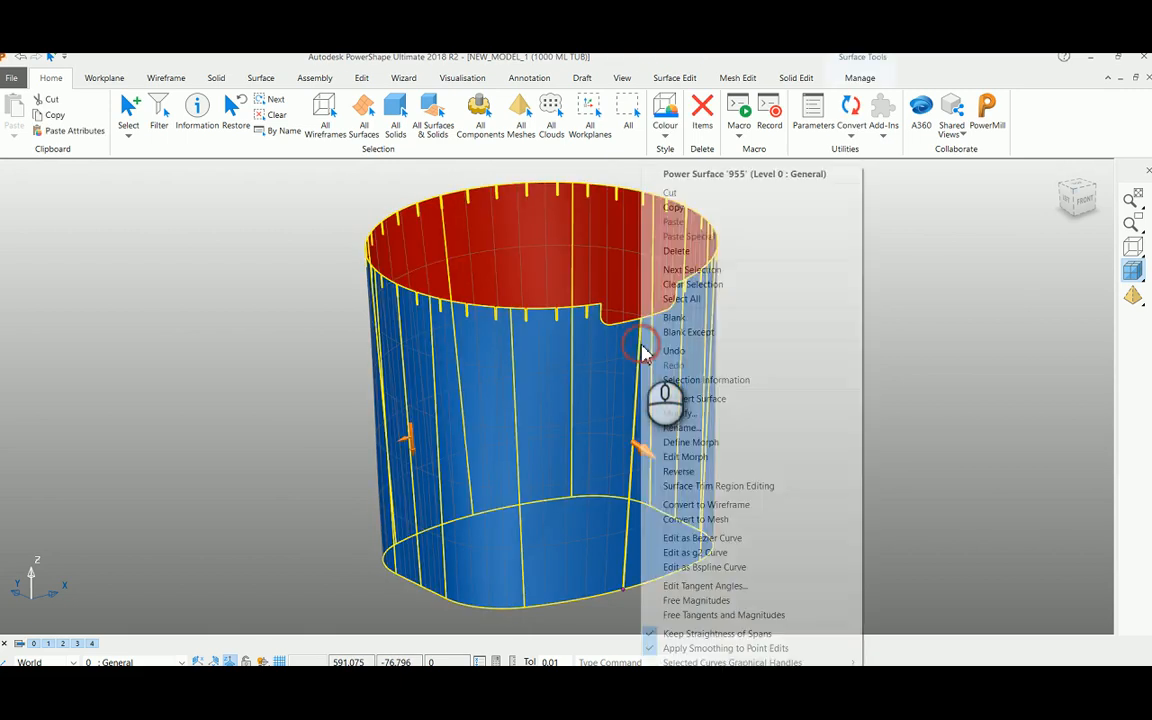
pyautogui.moveTo(704, 504)
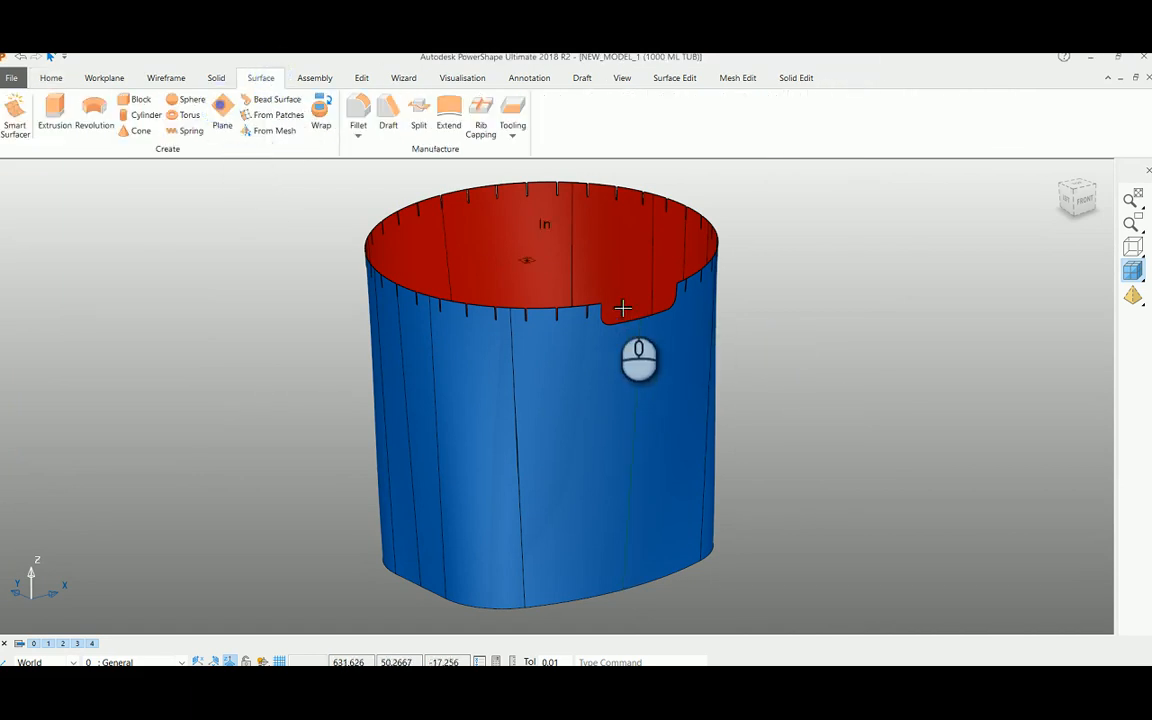
# Step: Create a flat plane surface intersecting the tube near its top
pyautogui.click(222, 118)
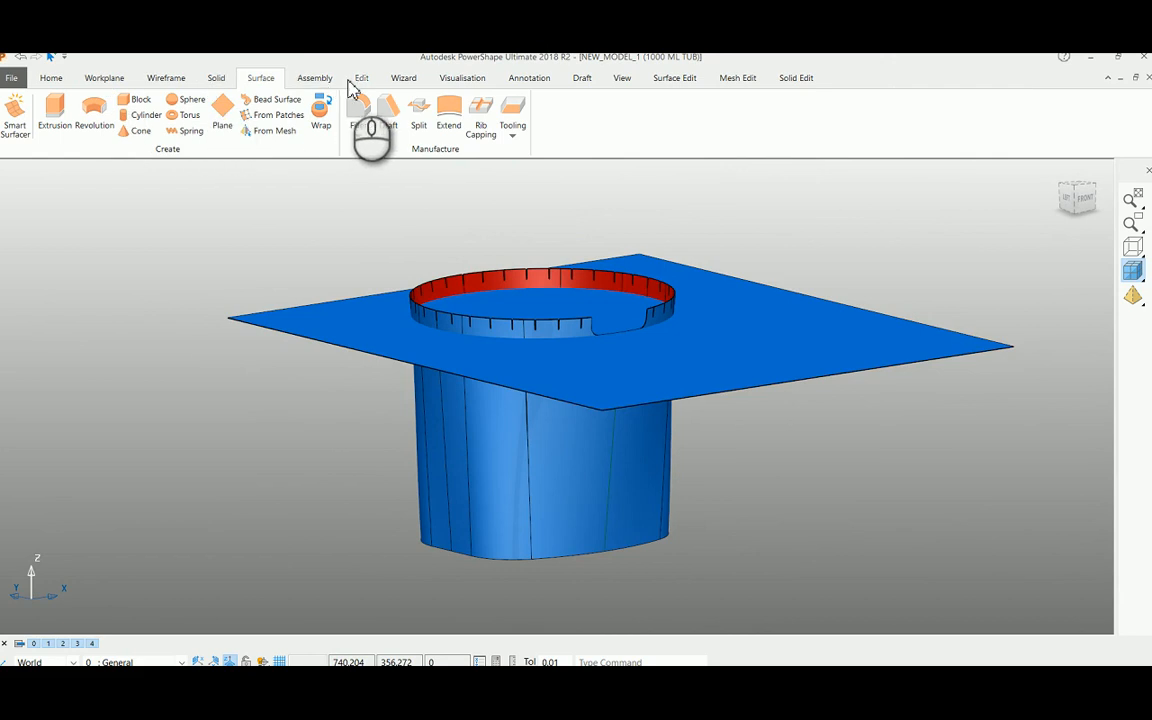
# Step: Limit the tube against the plane as cutting object, leaving a level top rim
pyautogui.click(360, 78)
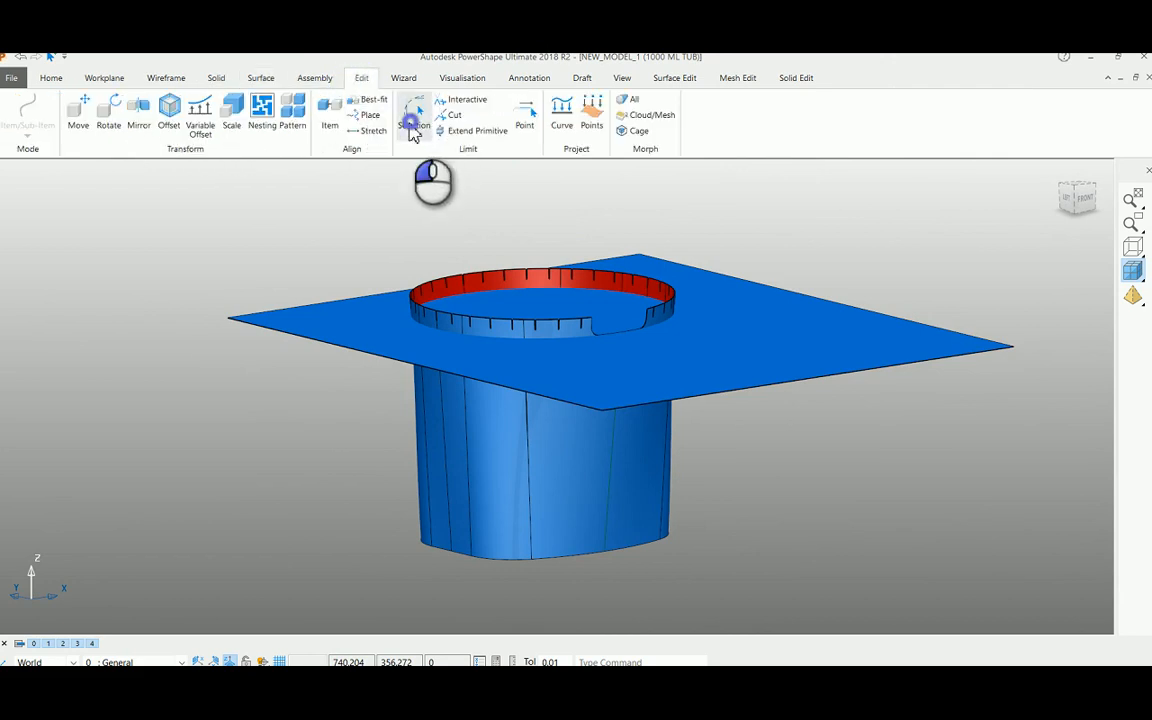
pyautogui.click(412, 114)
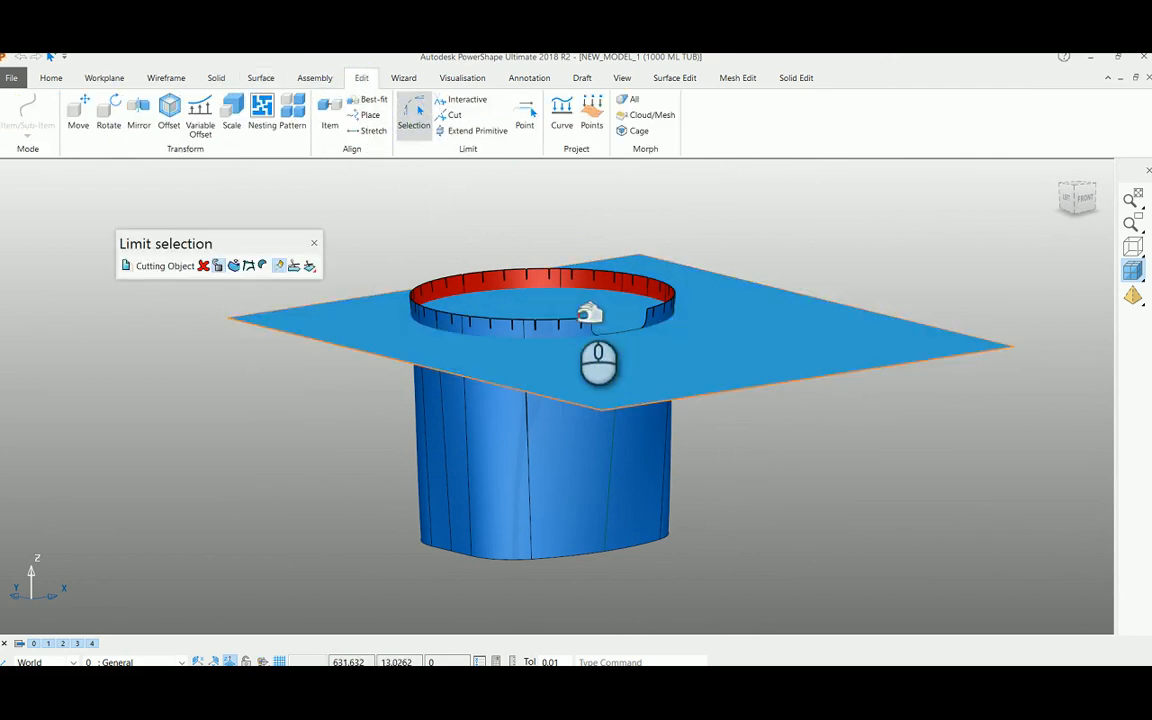
pyautogui.click(580, 328)
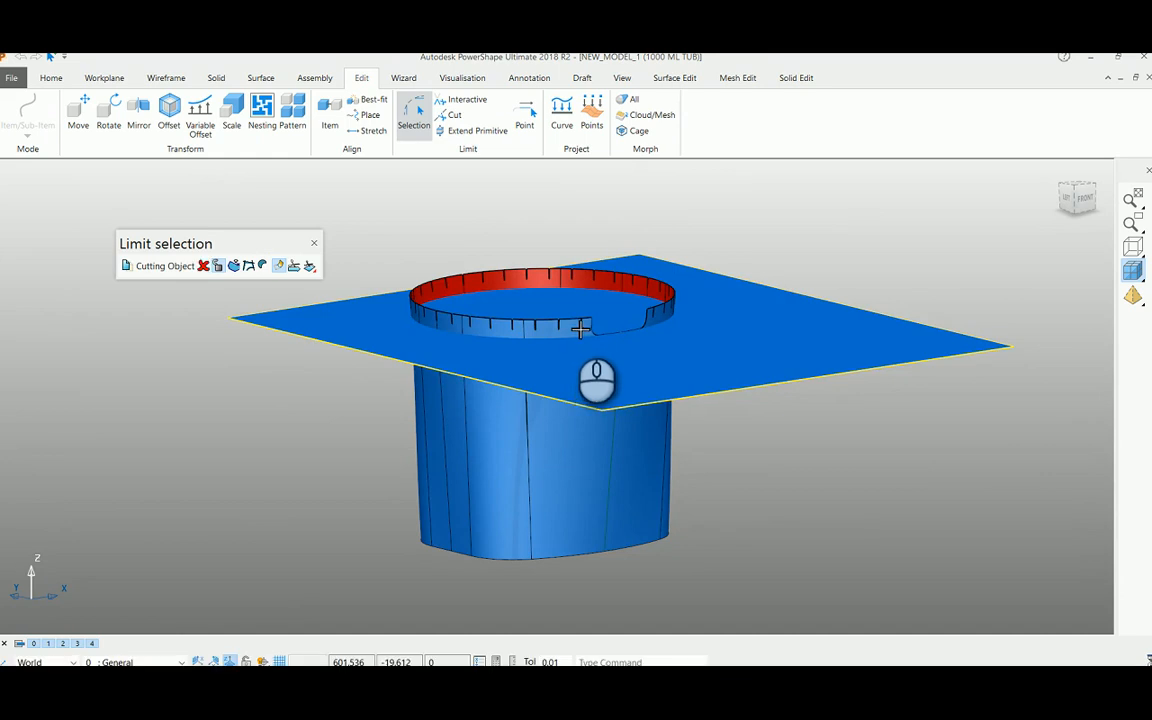
pyautogui.click(314, 244)
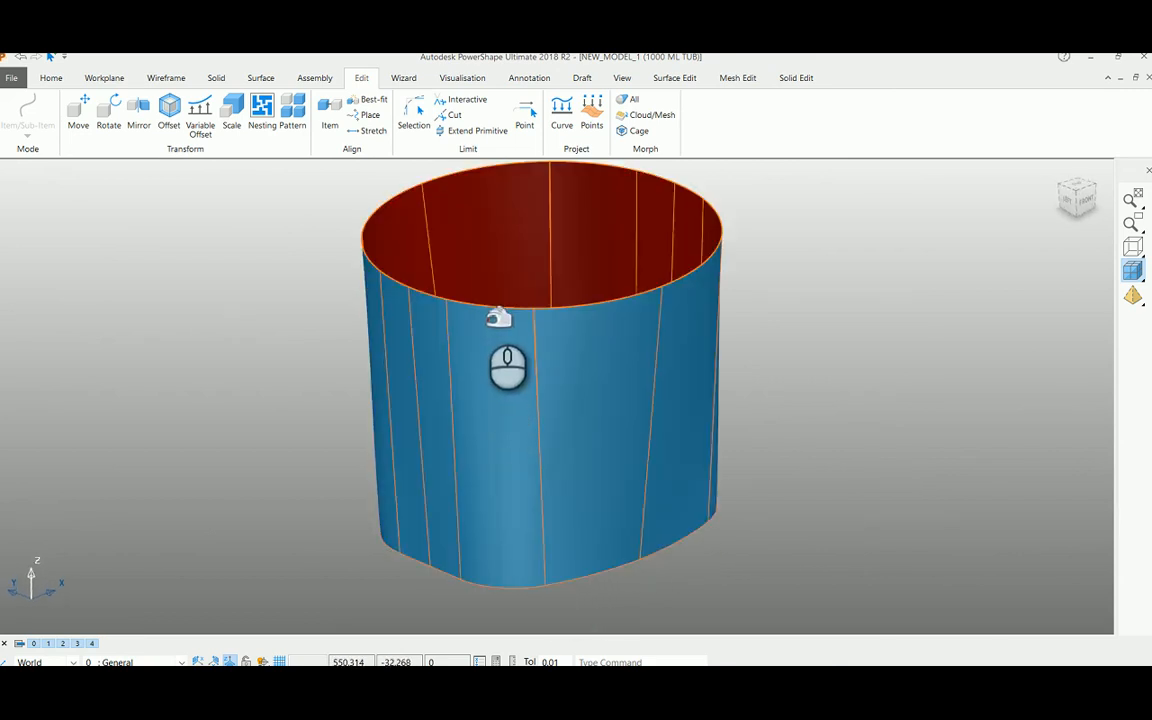
pyautogui.moveTo(518, 640)
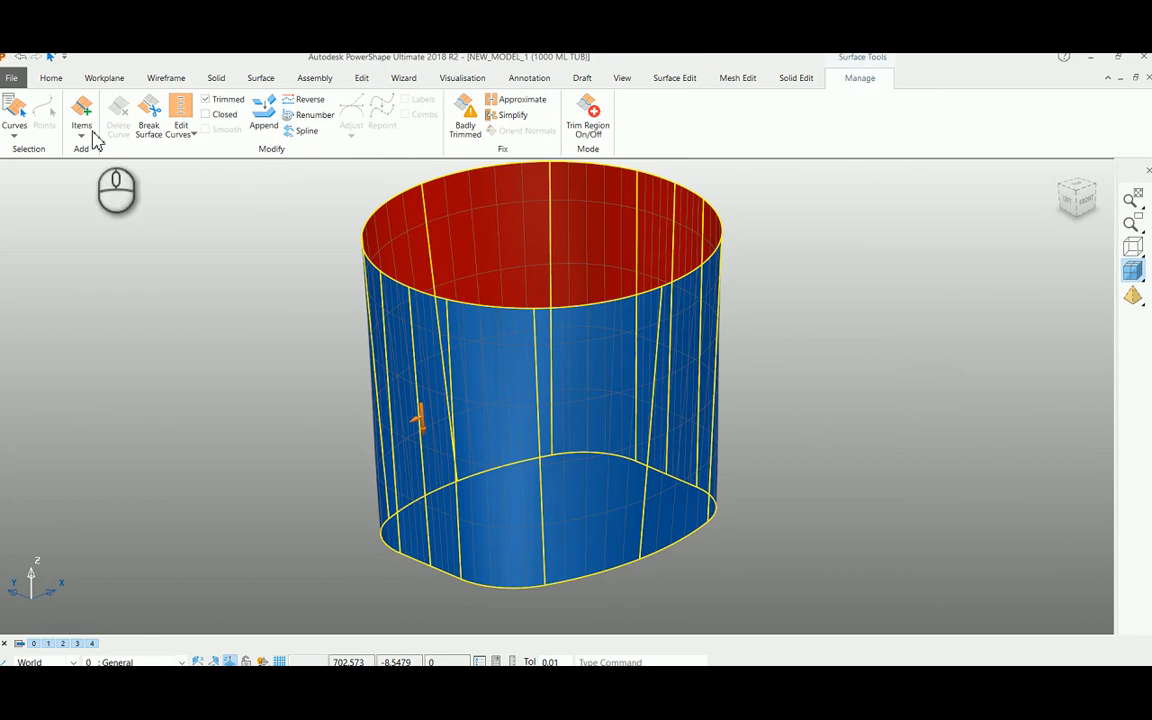
# Step: Start inserting a new curve on the selected tube surface via the Items list
pyautogui.click(80, 114)
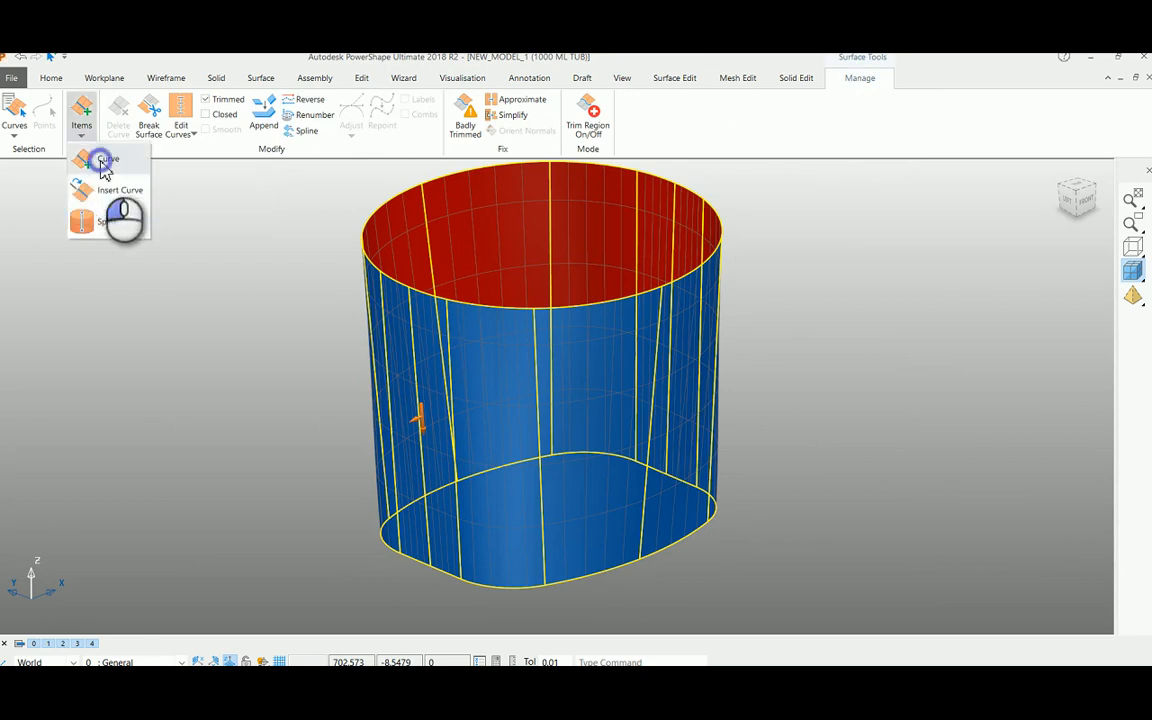
pyautogui.click(82, 160)
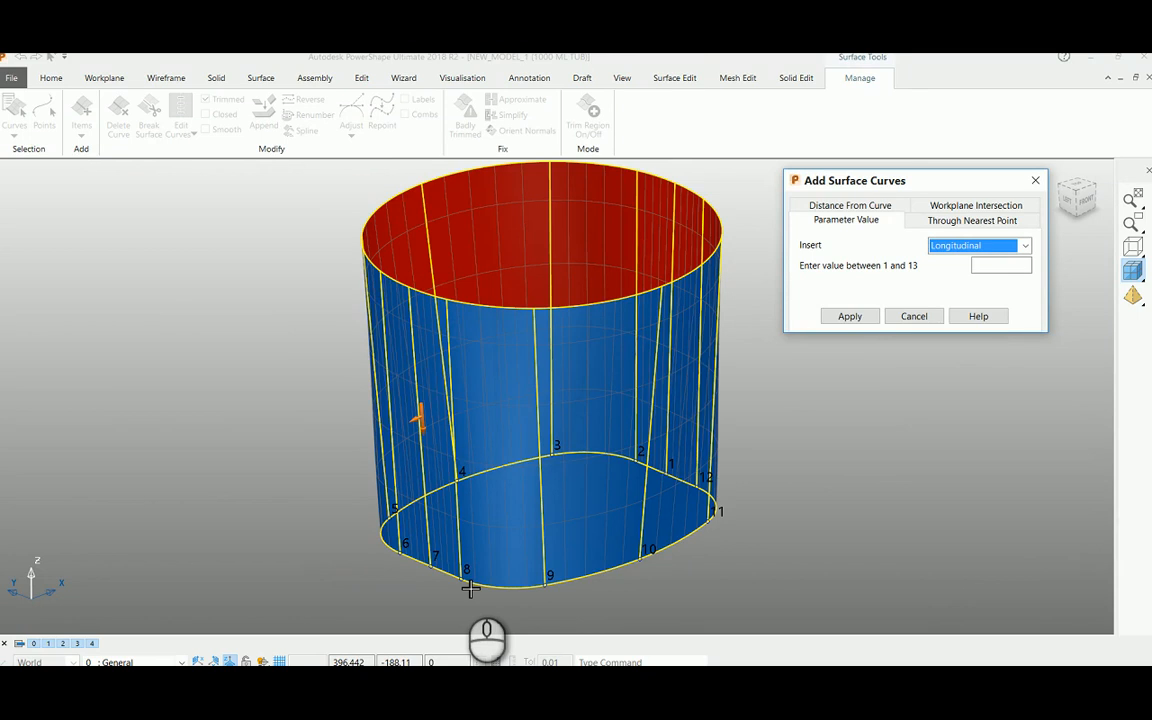
# Step: Apply a longitudinal surface curve at parameter value 8.5
pyautogui.click(1000, 264)
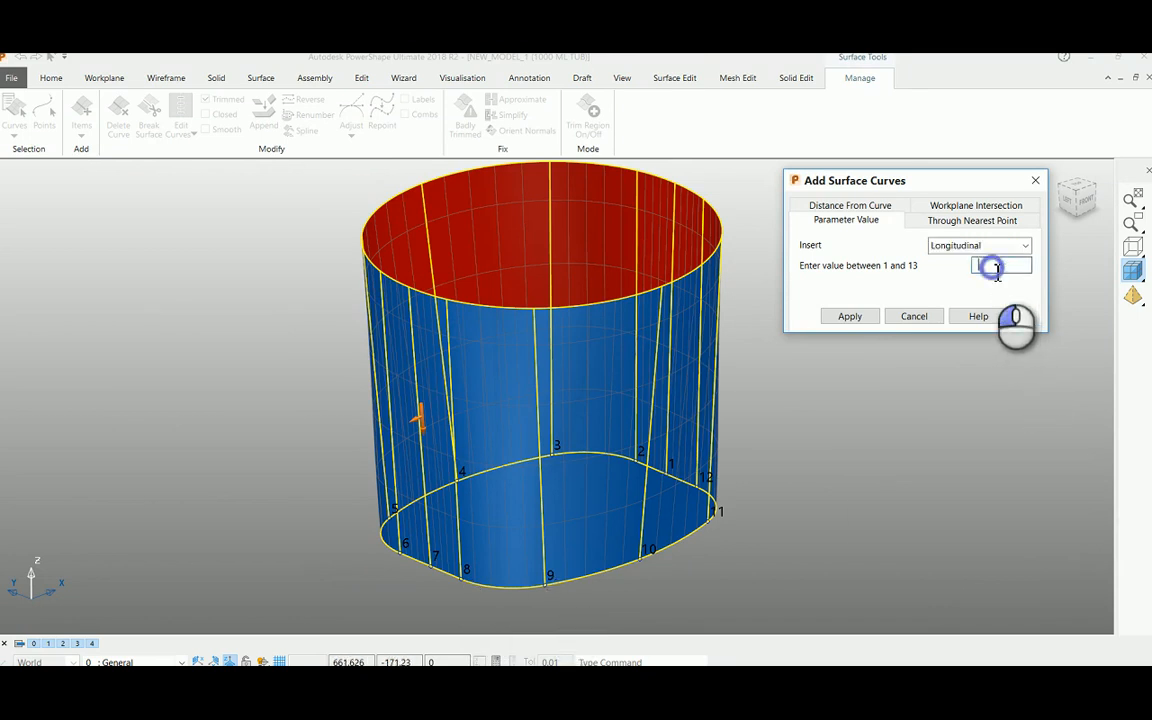
pyautogui.write('8.5')
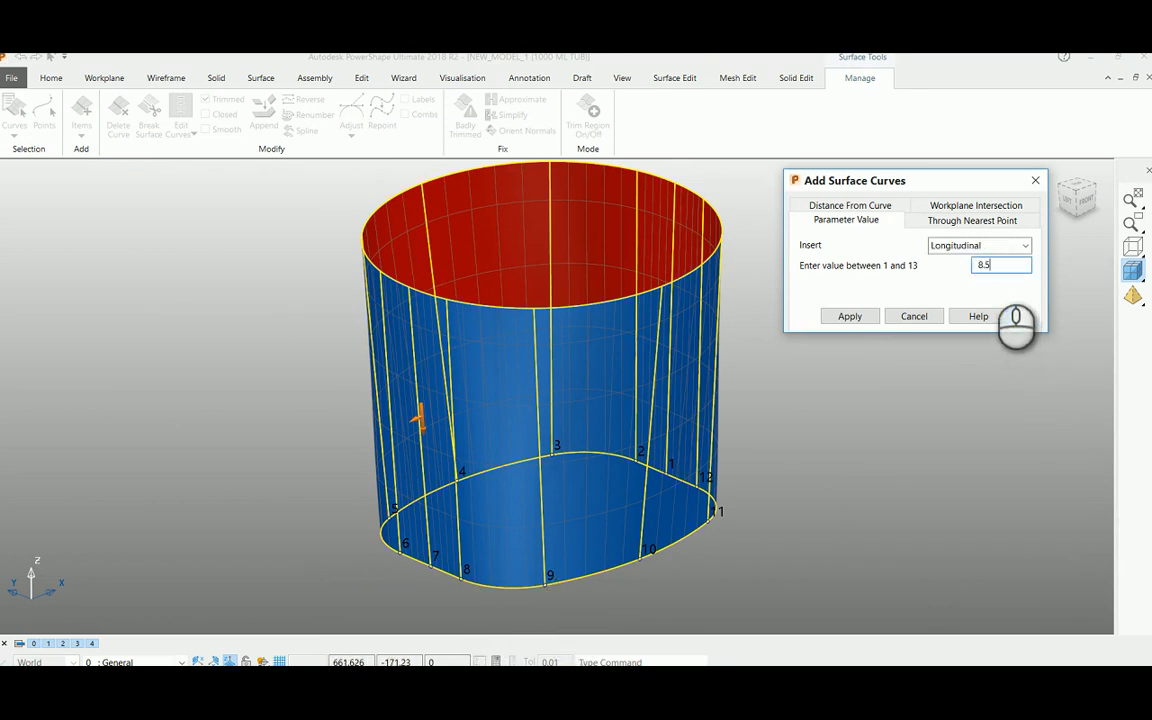
pyautogui.click(848, 316)
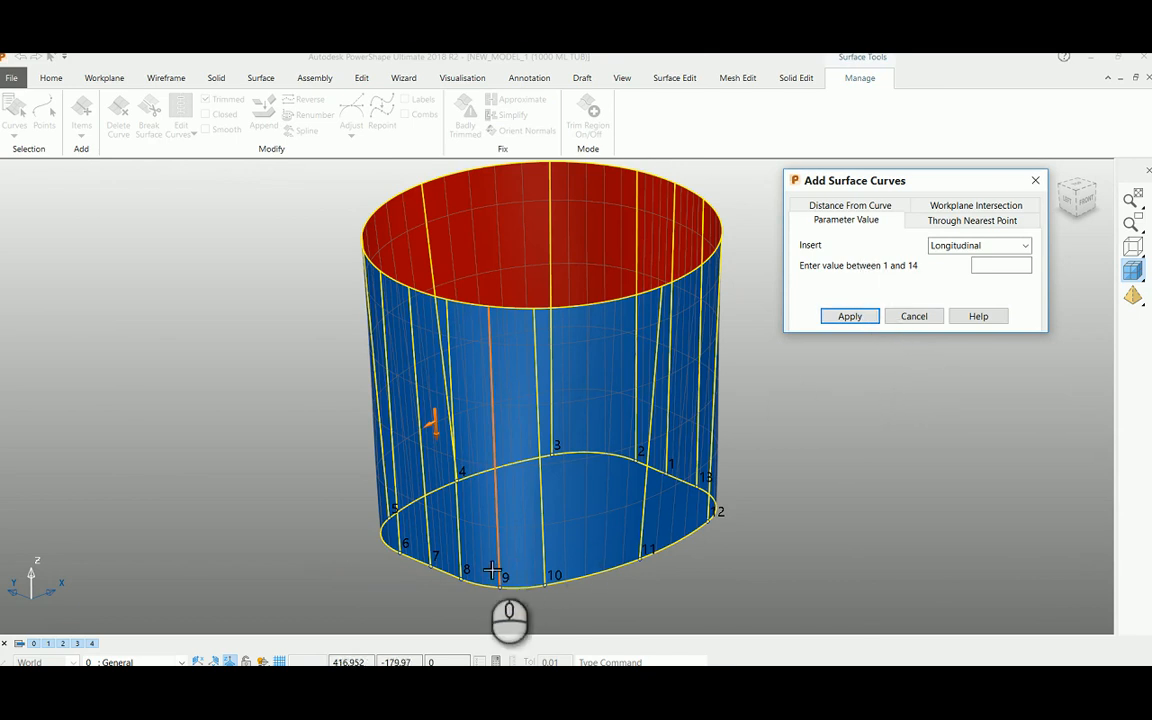
pyautogui.moveTo(520, 564)
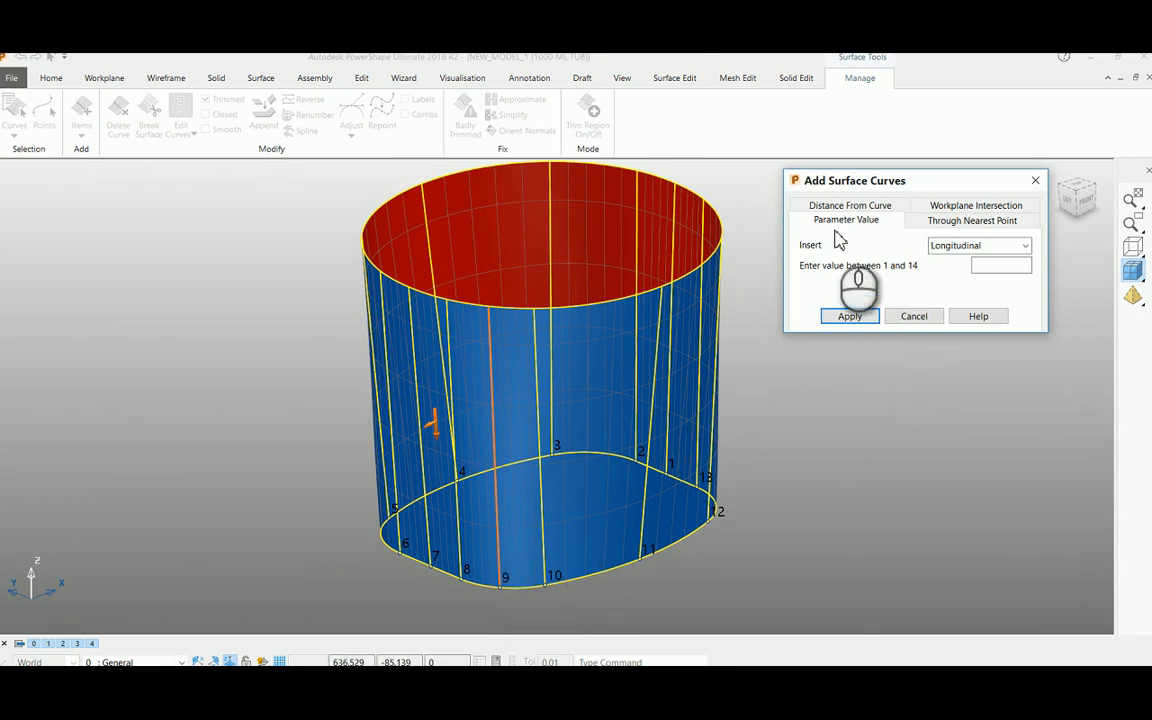
# Step: Add a curve 0.02 from the new one to form a thin strip, then close the dialog
pyautogui.click(848, 204)
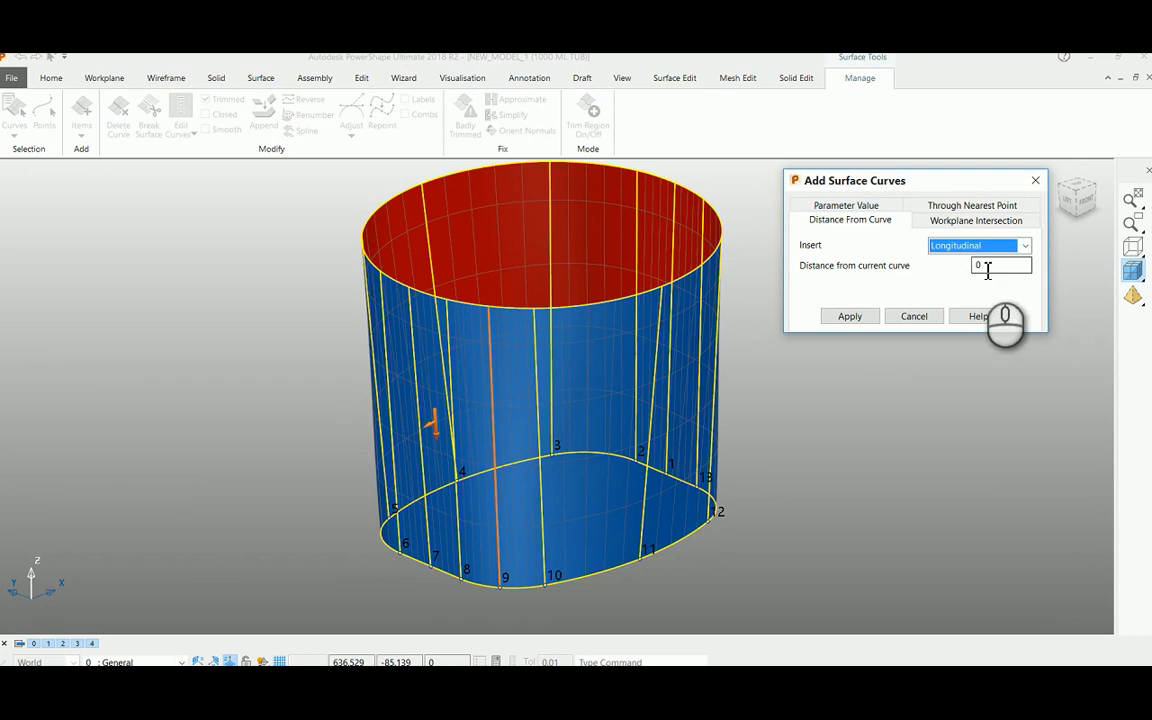
pyautogui.moveTo(1000, 264)
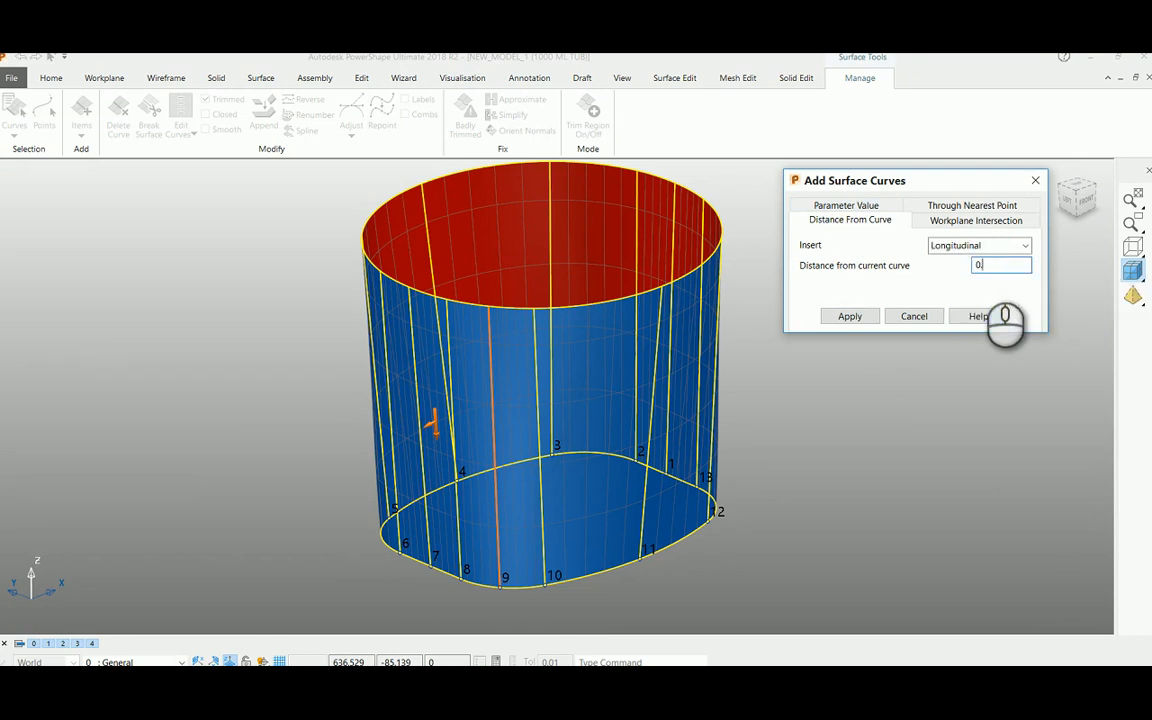
pyautogui.write('0.02')
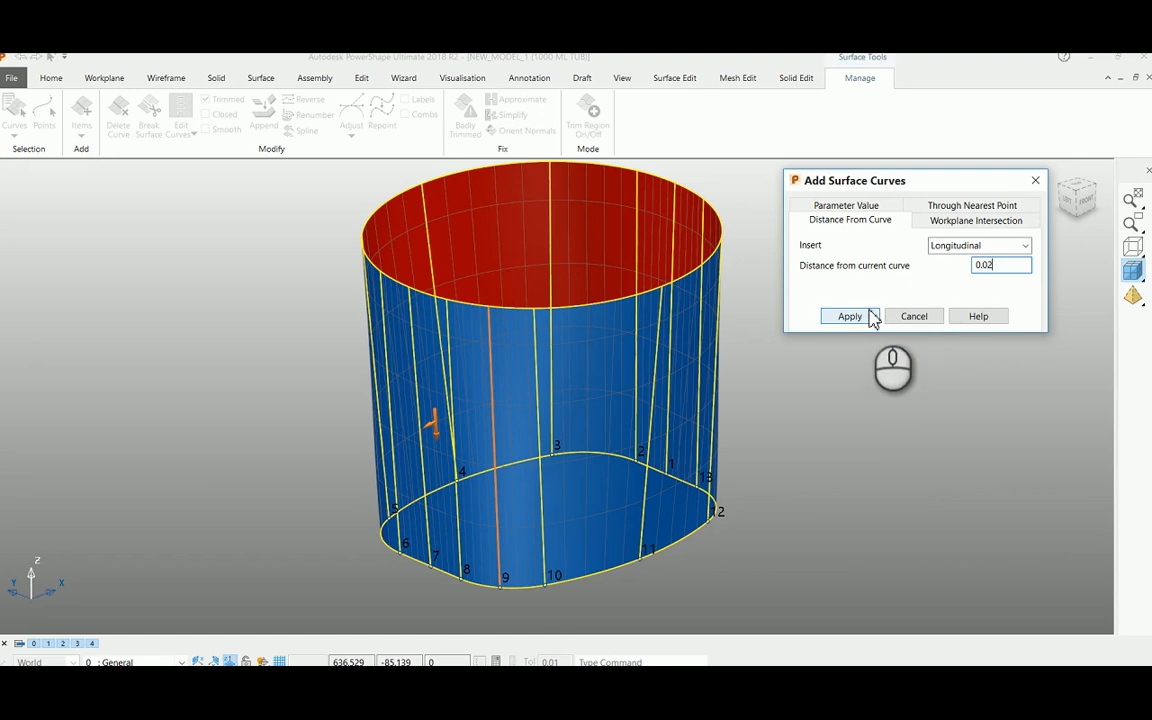
pyautogui.moveTo(924, 330)
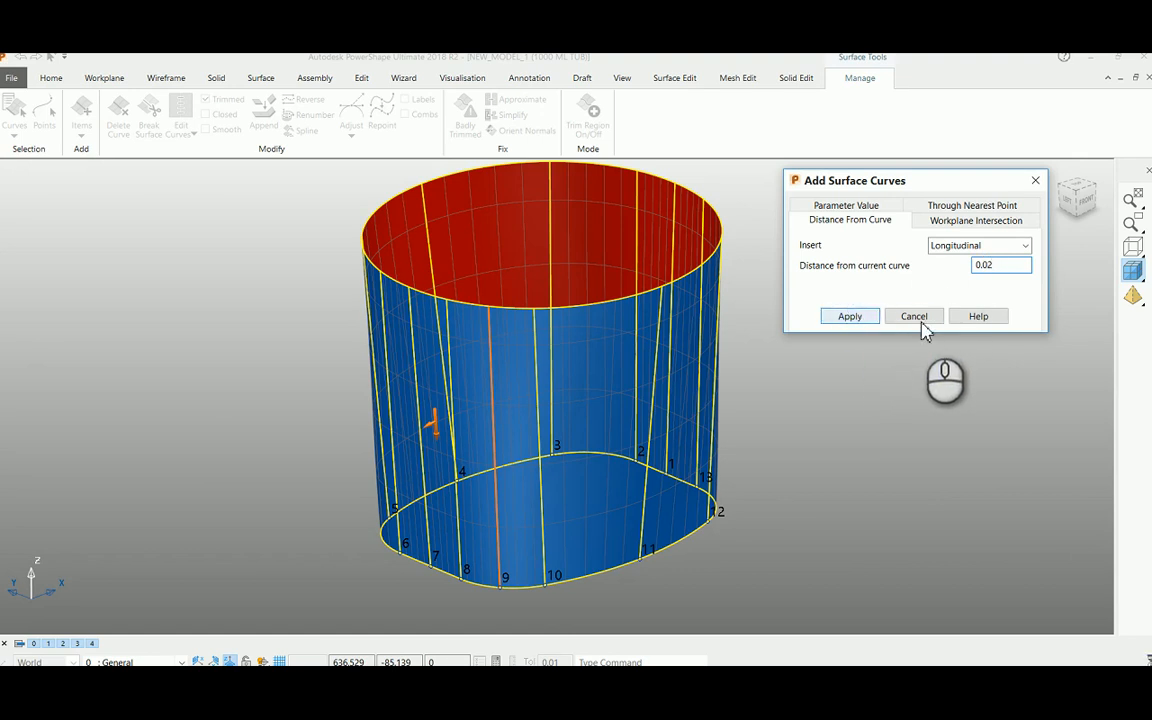
pyautogui.click(912, 316)
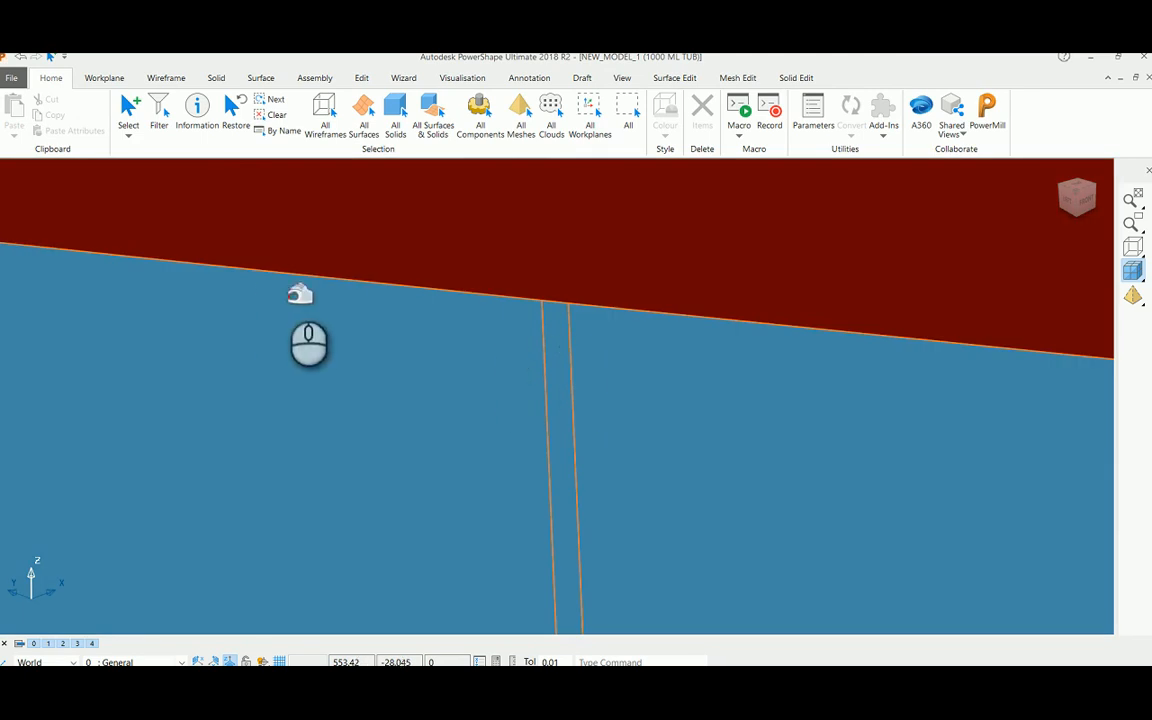
# Step: Chain a closed composite curve around the thin strip's edges
pyautogui.click(166, 76)
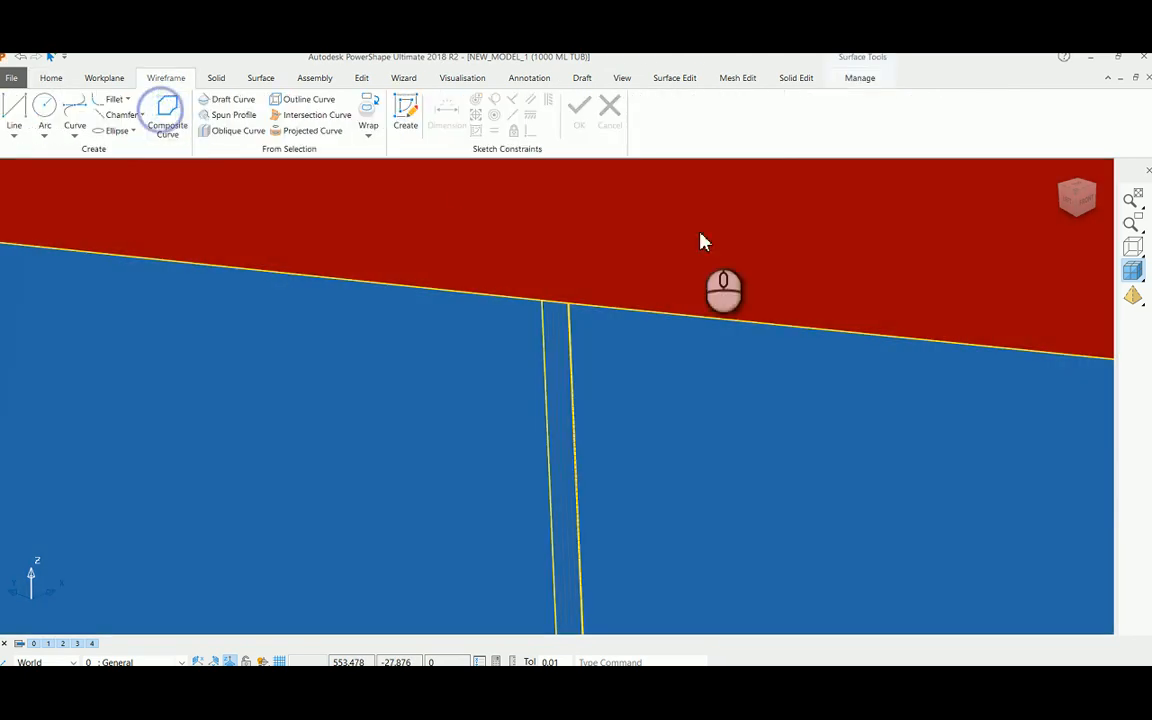
pyautogui.click(168, 124)
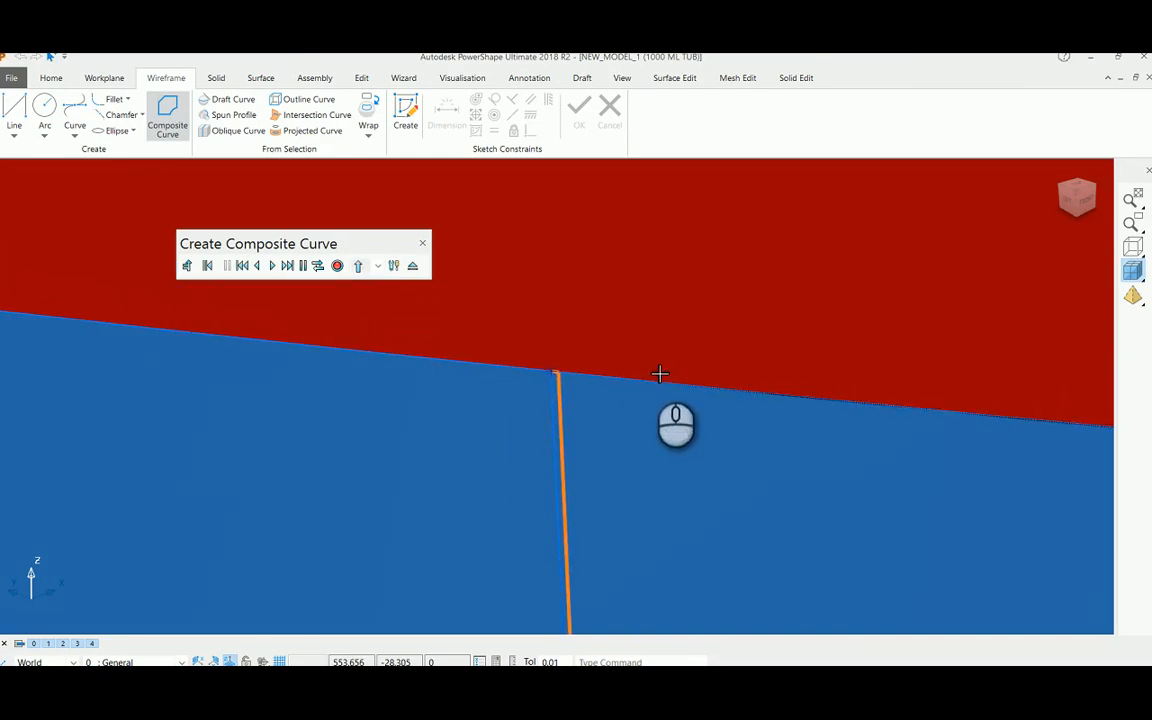
pyautogui.click(216, 78)
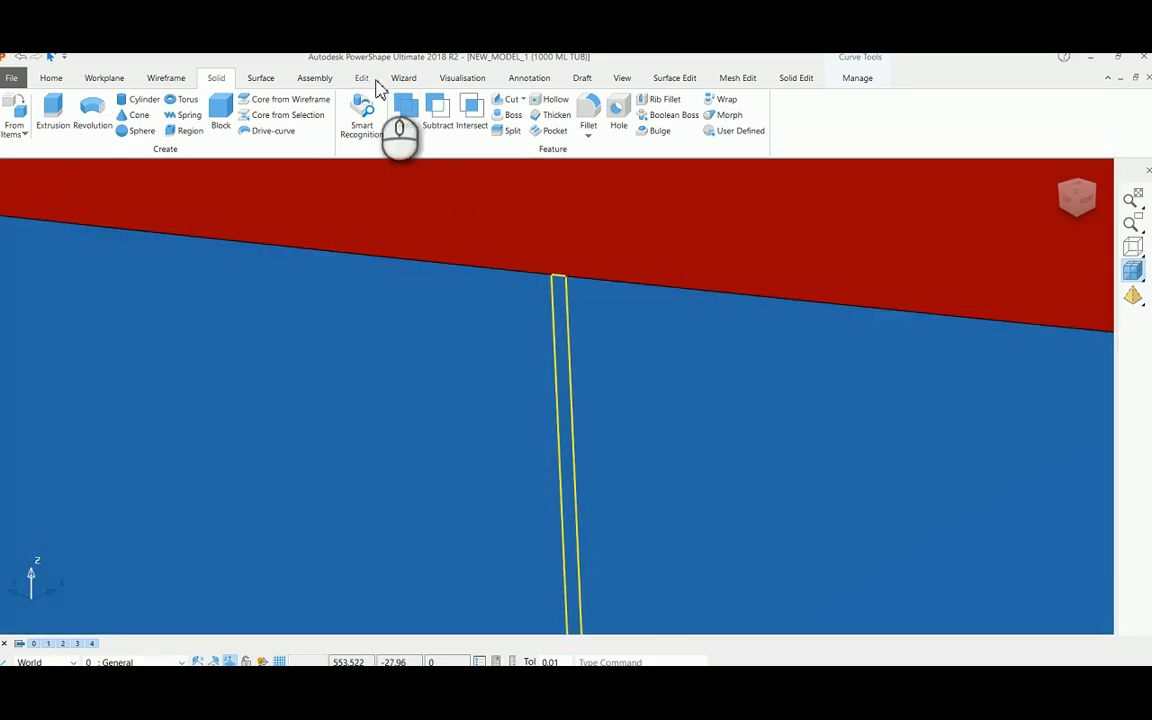
pyautogui.click(360, 78)
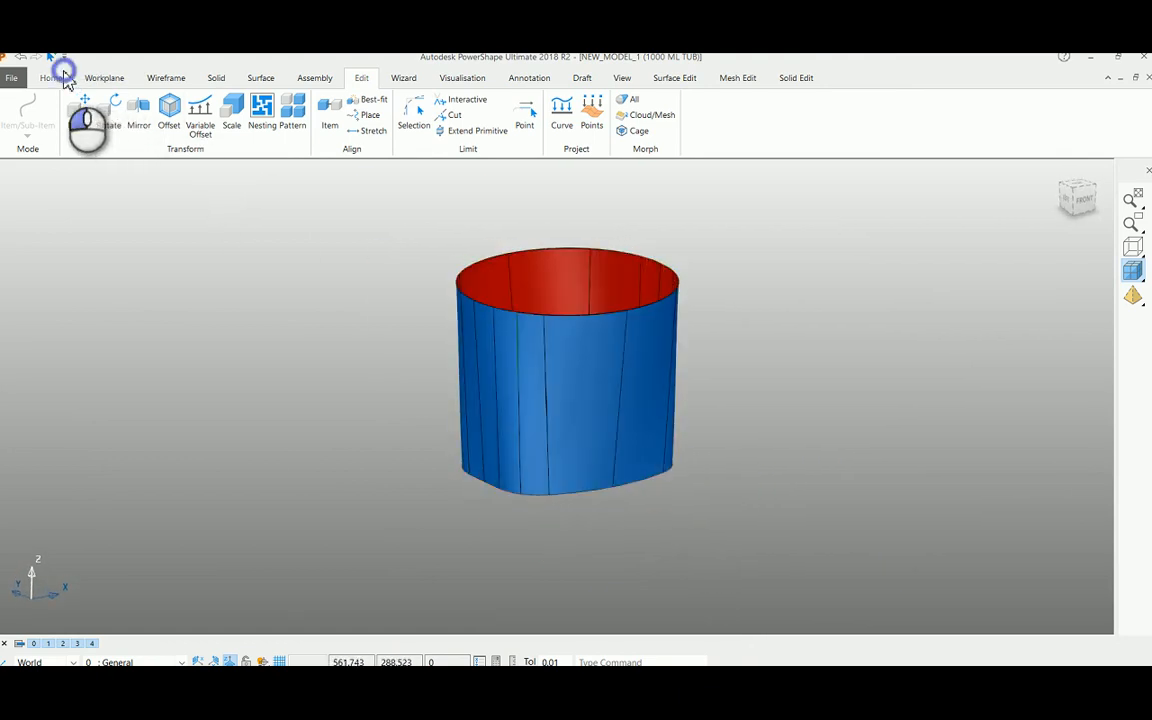
pyautogui.click(52, 78)
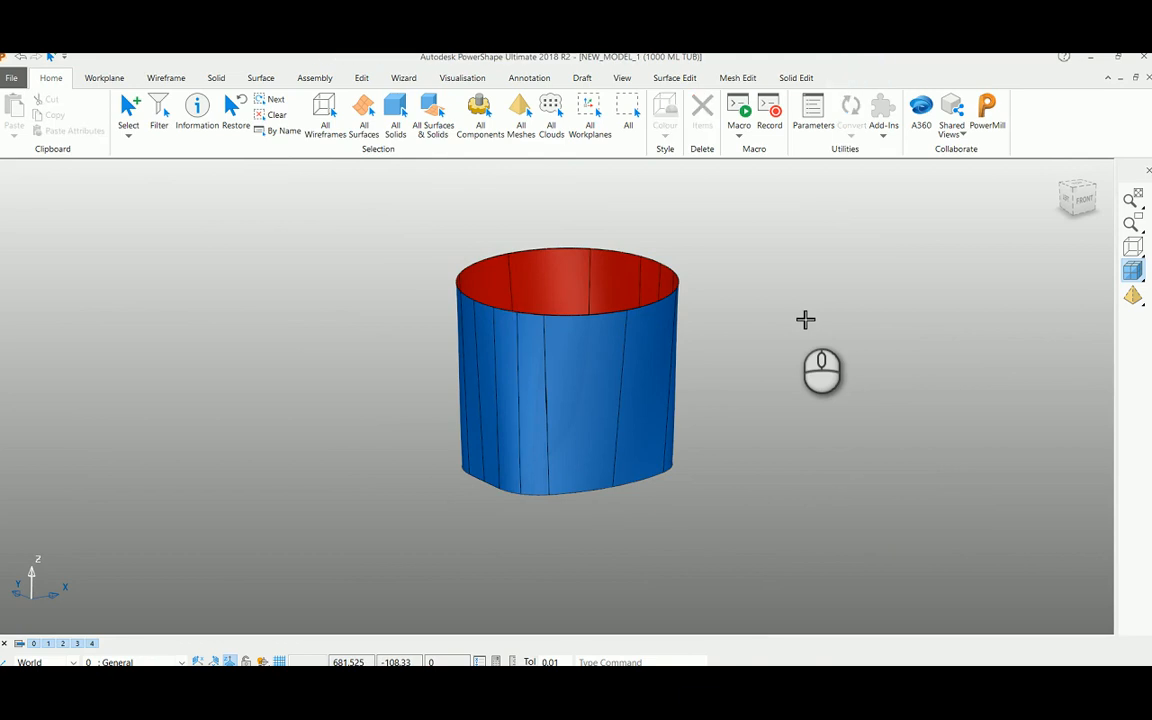
# Step: Select the tube surface as target and bring up the Wireframe curve tools
pyautogui.click(568, 370)
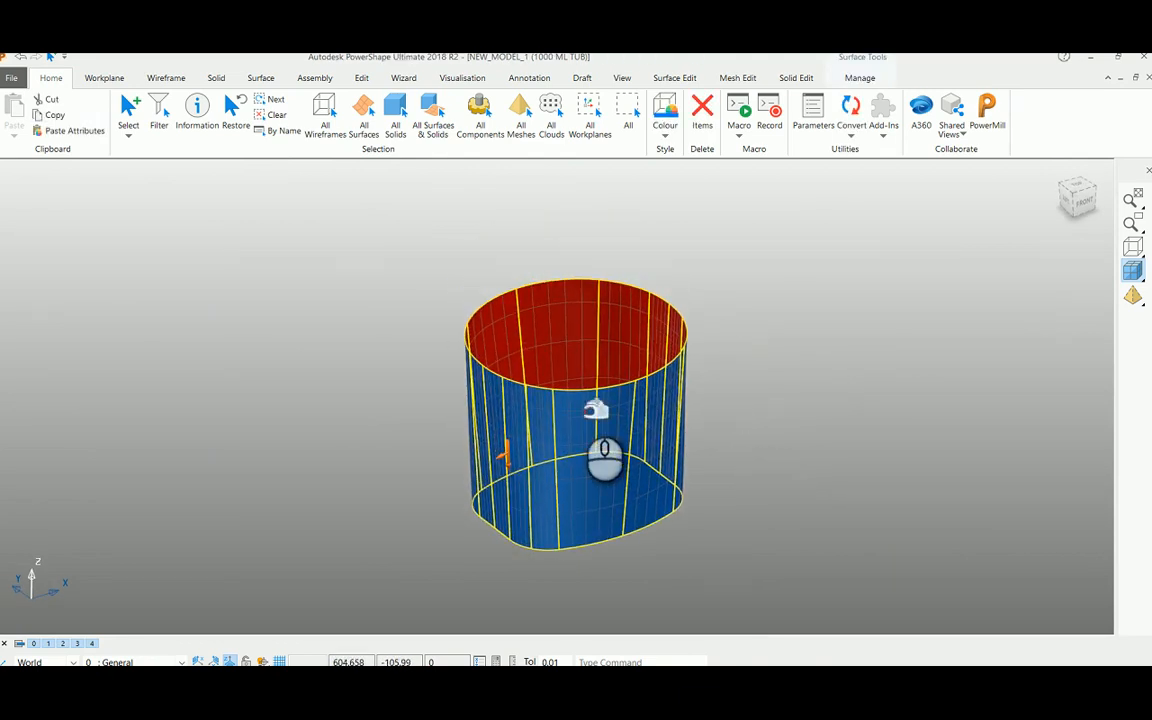
pyautogui.moveTo(556, 432)
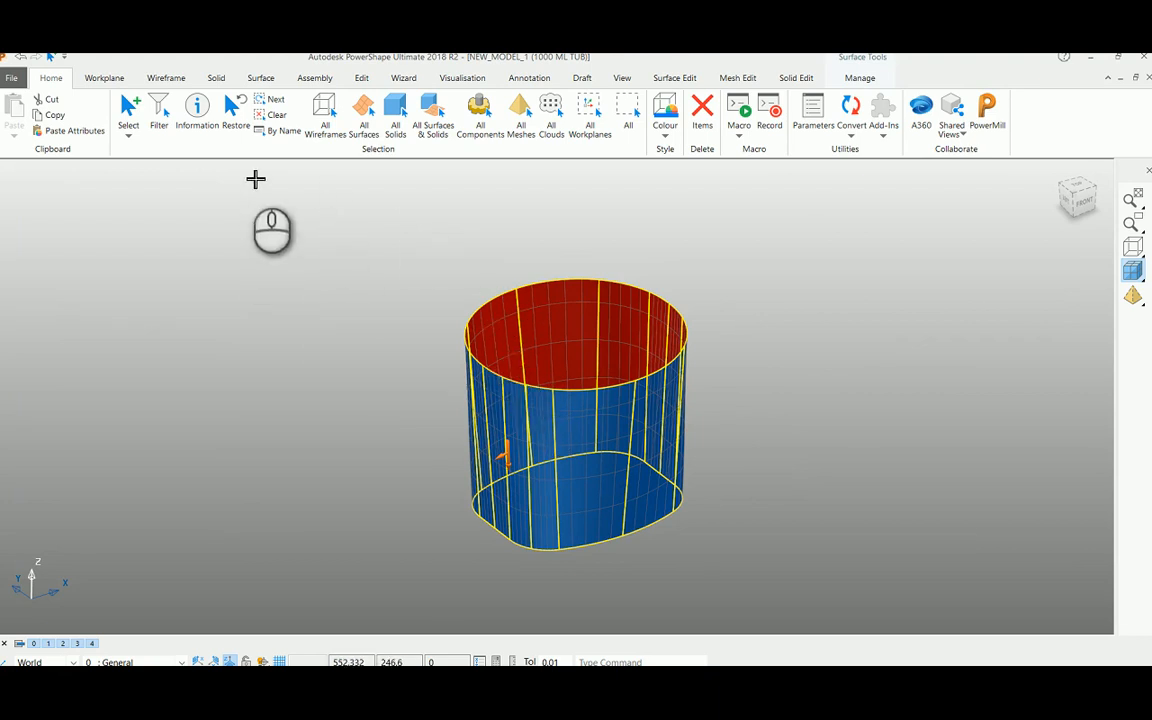
pyautogui.moveTo(268, 184)
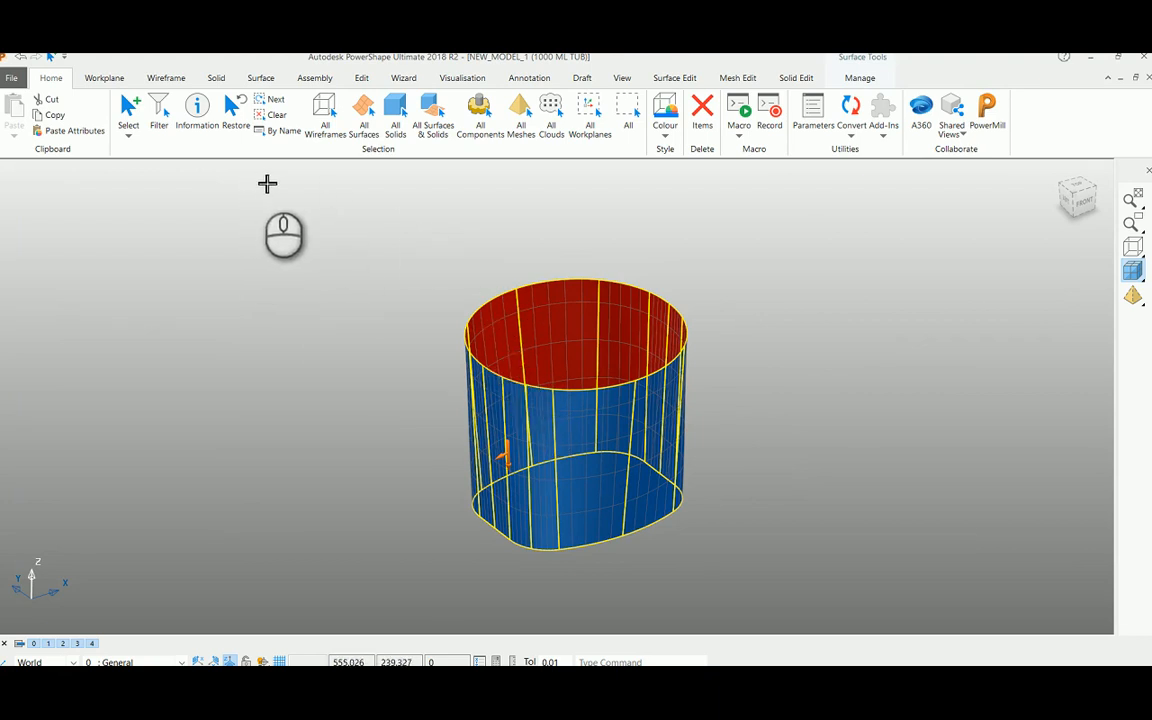
pyautogui.moveTo(164, 90)
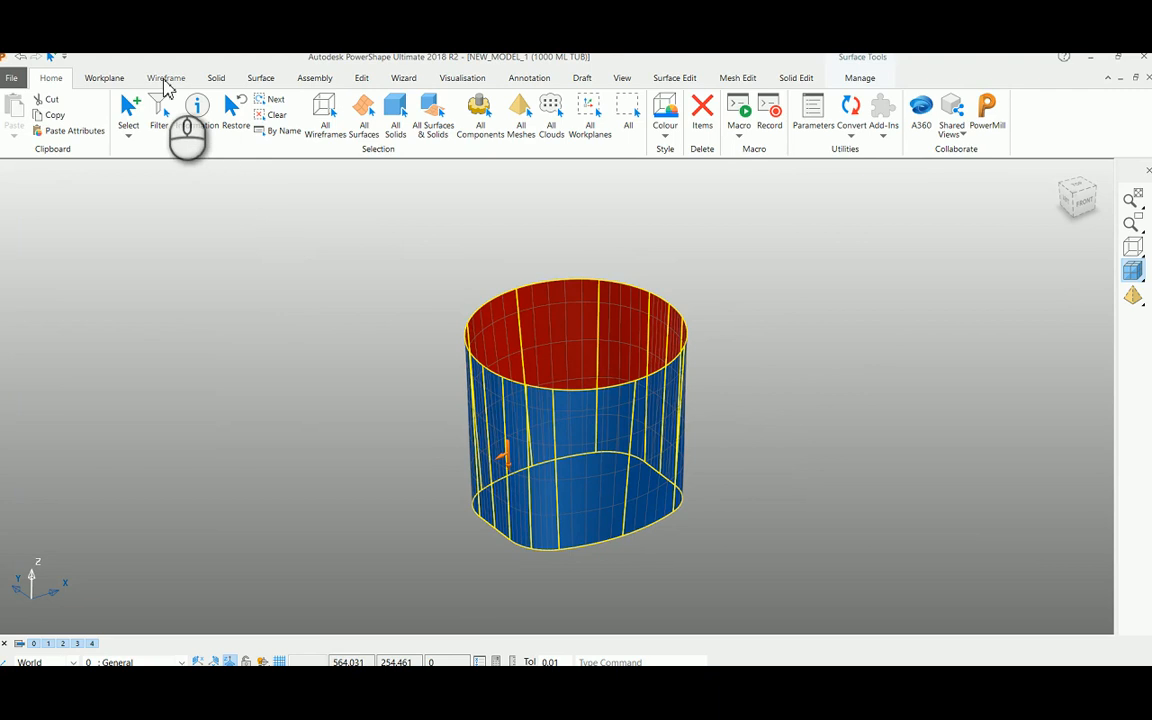
pyautogui.click(166, 78)
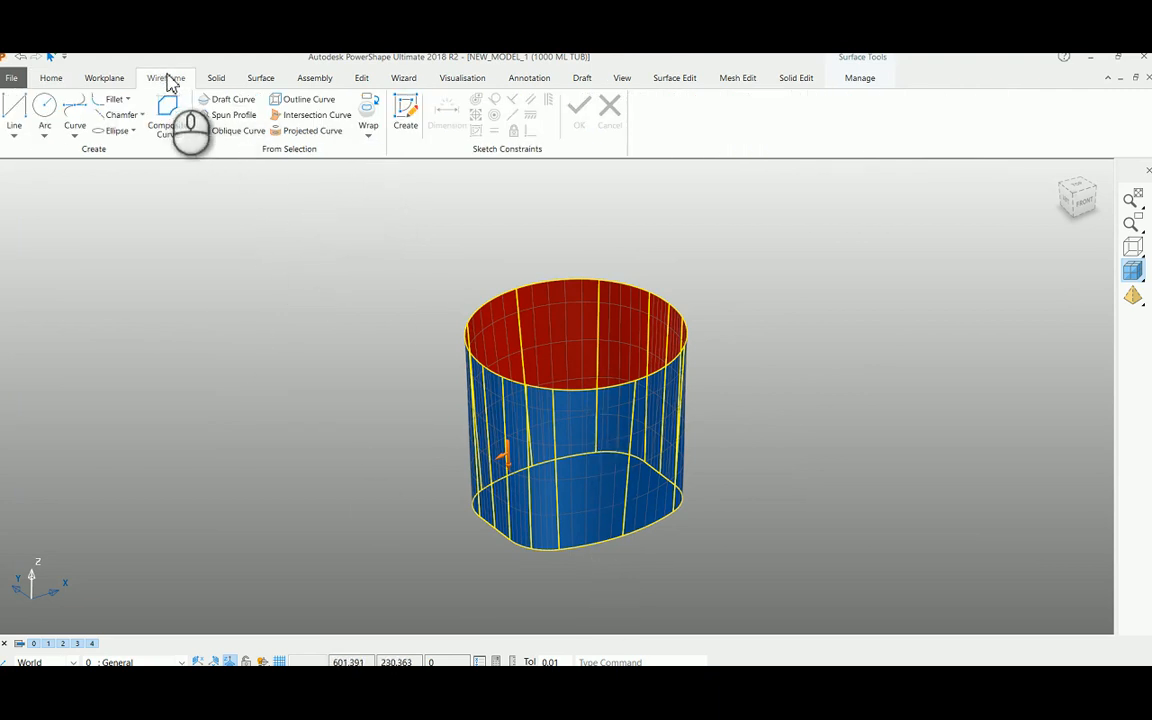
# Step: Start the Unwrap wizard with the tube accepted as its target
pyautogui.click(368, 124)
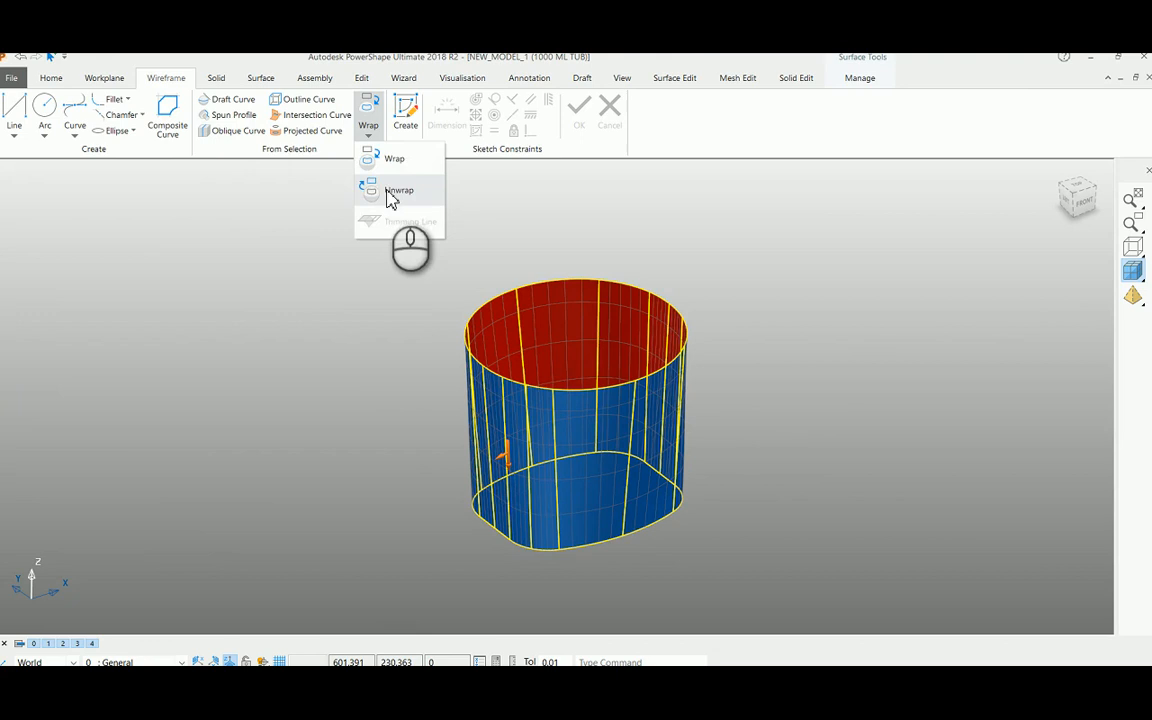
pyautogui.click(400, 190)
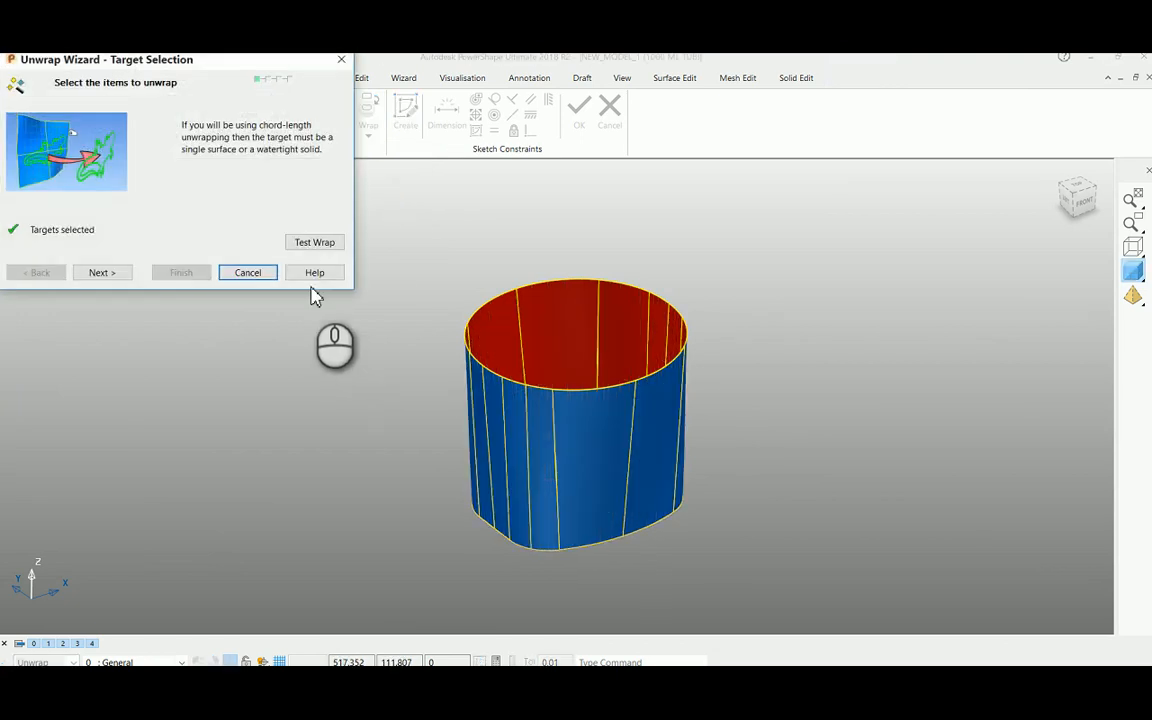
pyautogui.click(102, 272)
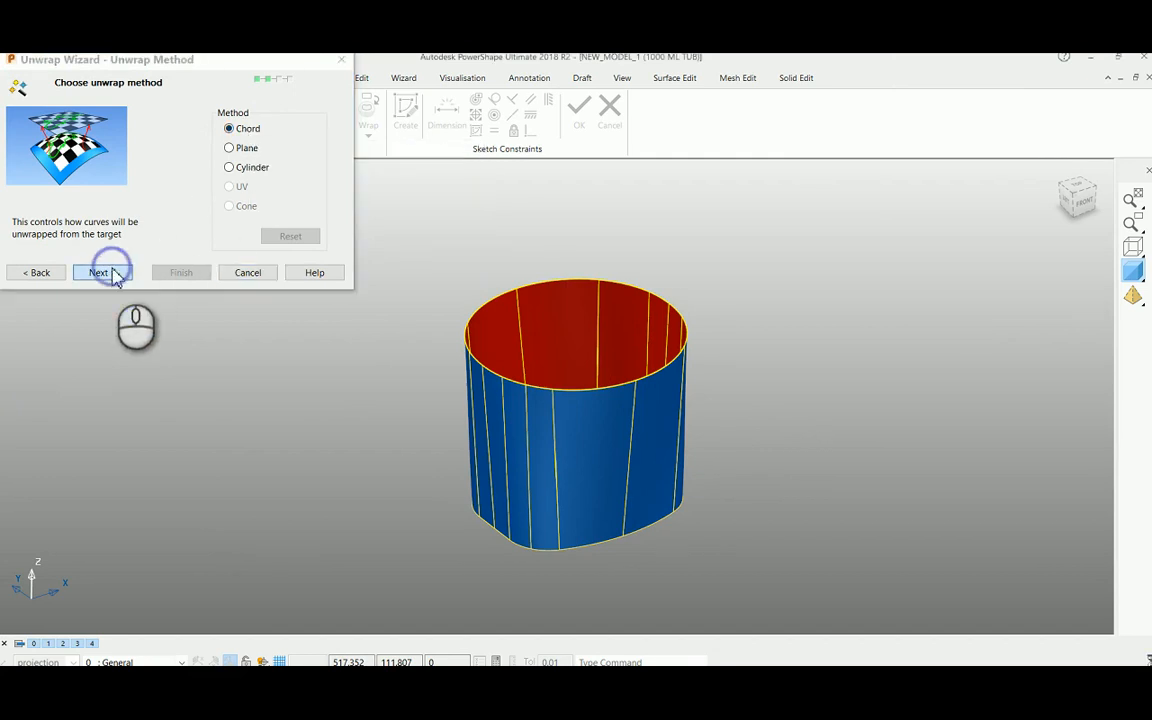
# Step: Accept the Chord method and global-distortion wrap map, reaching the Unwrap Curves page
pyautogui.click(98, 272)
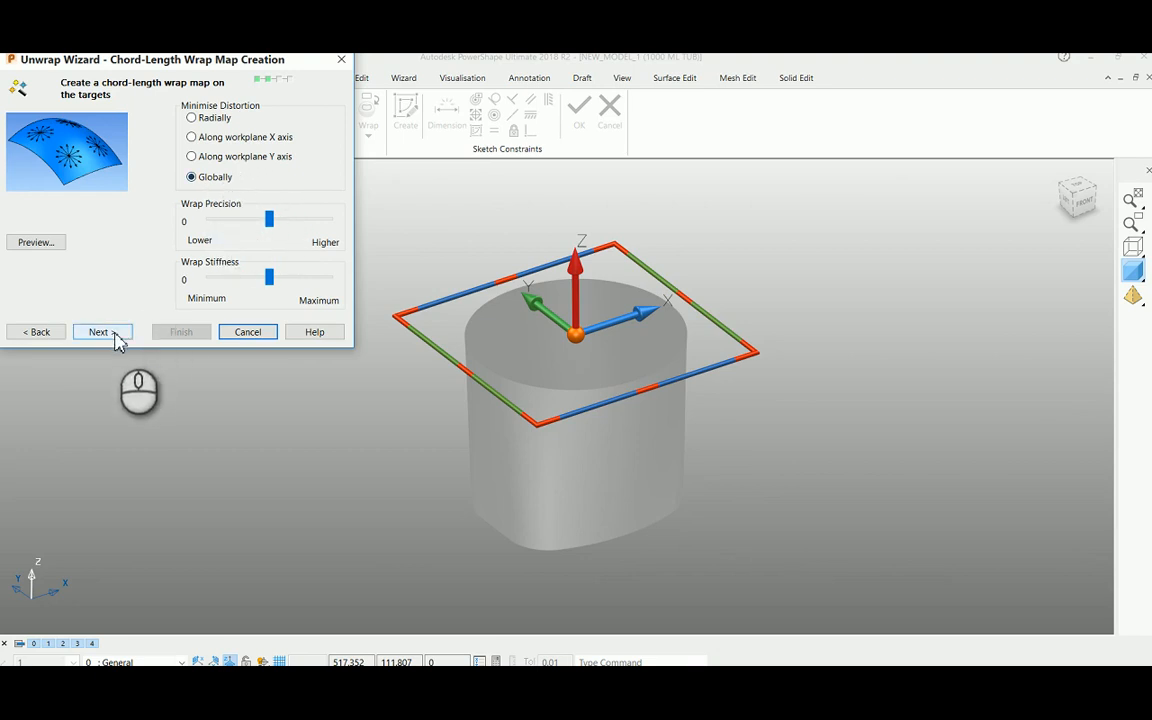
pyautogui.click(98, 332)
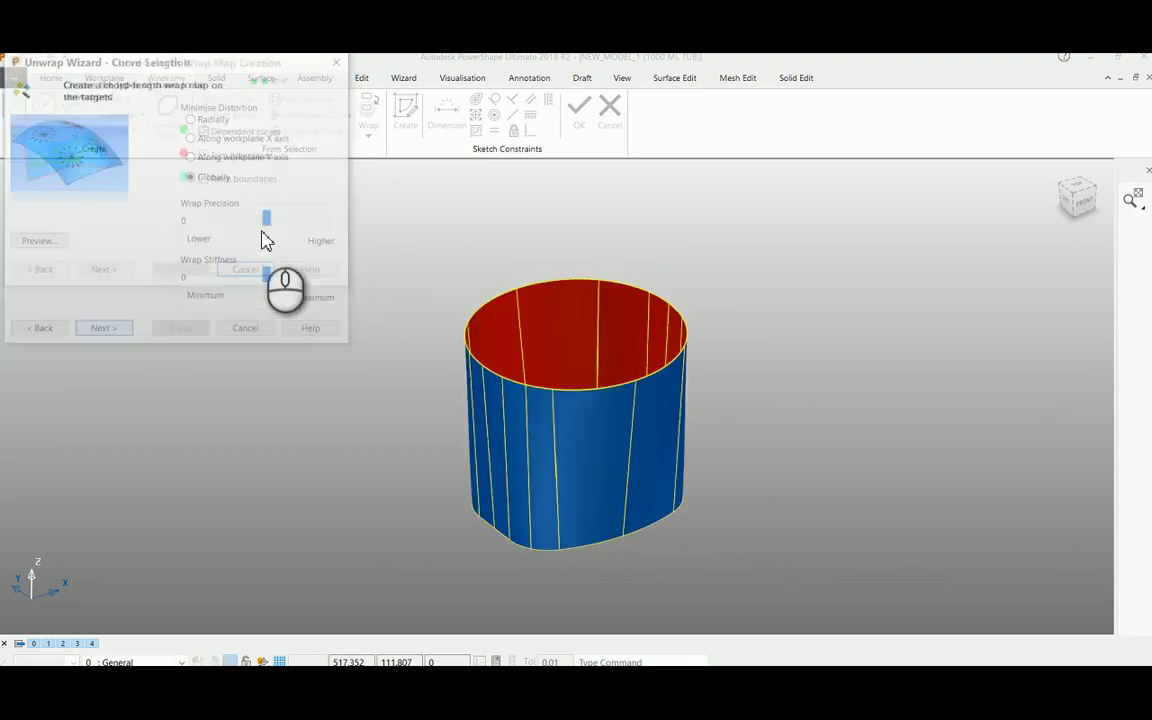
pyautogui.click(104, 328)
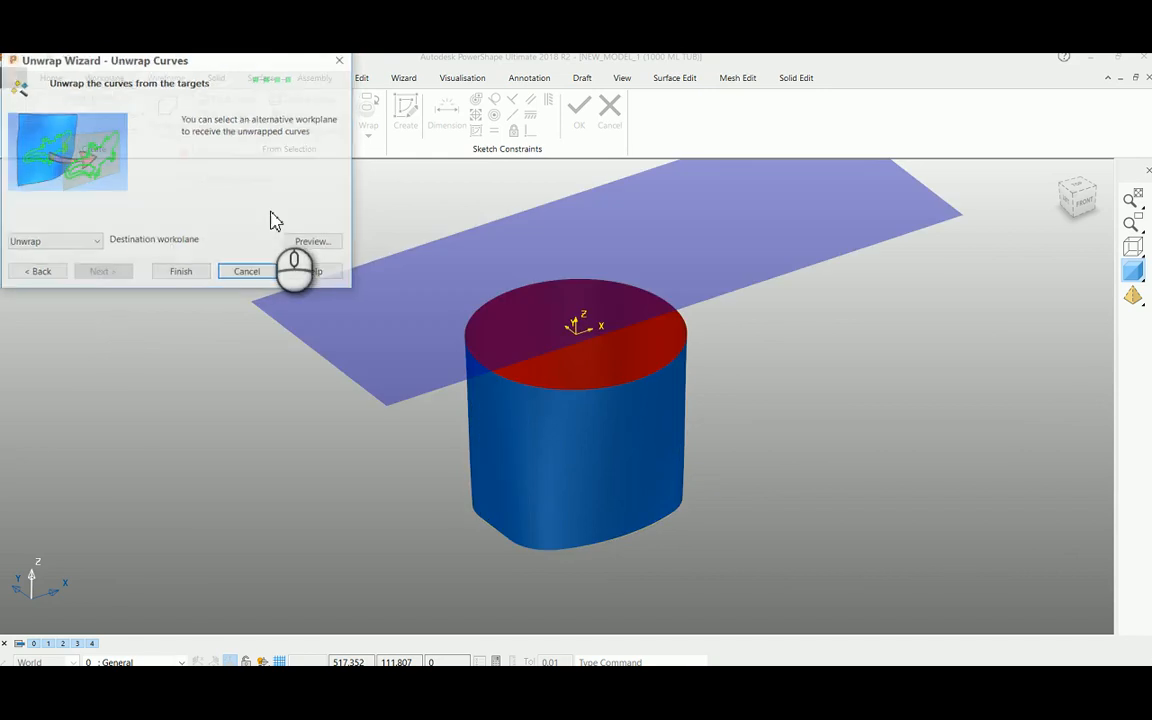
# Step: Preview the tube's edge curves flattened onto the destination workplane and inspect them
pyautogui.click(312, 240)
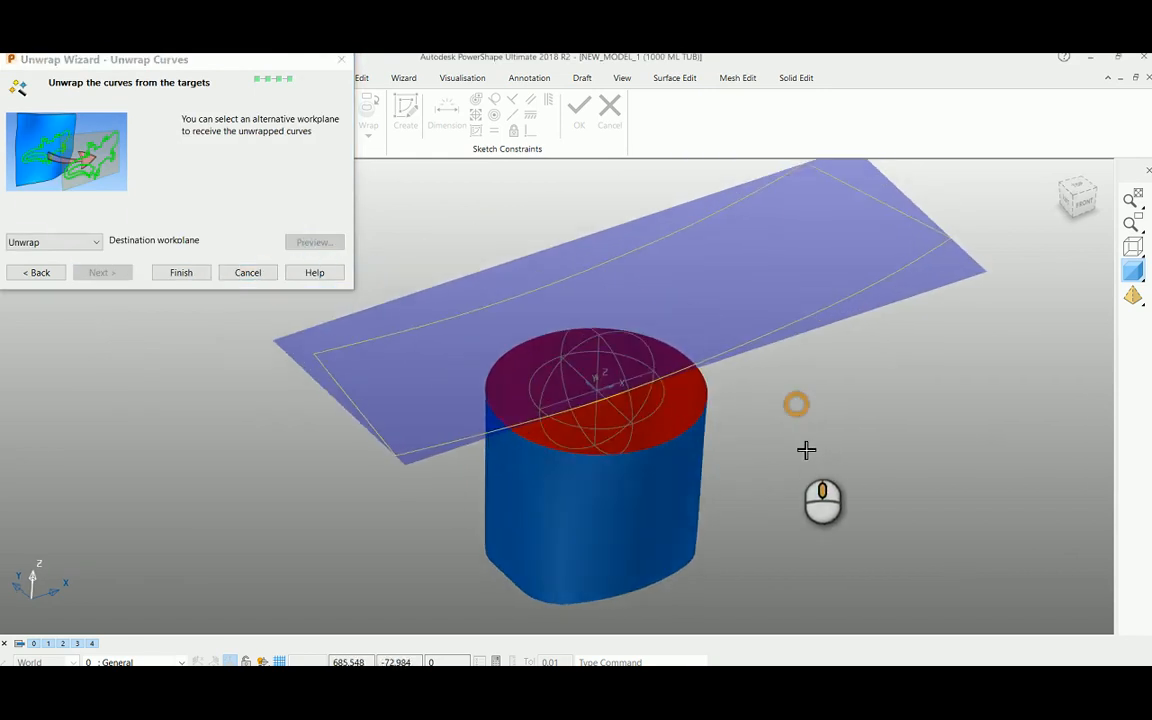
pyautogui.moveTo(806, 450); pyautogui.dragTo(638, 578)
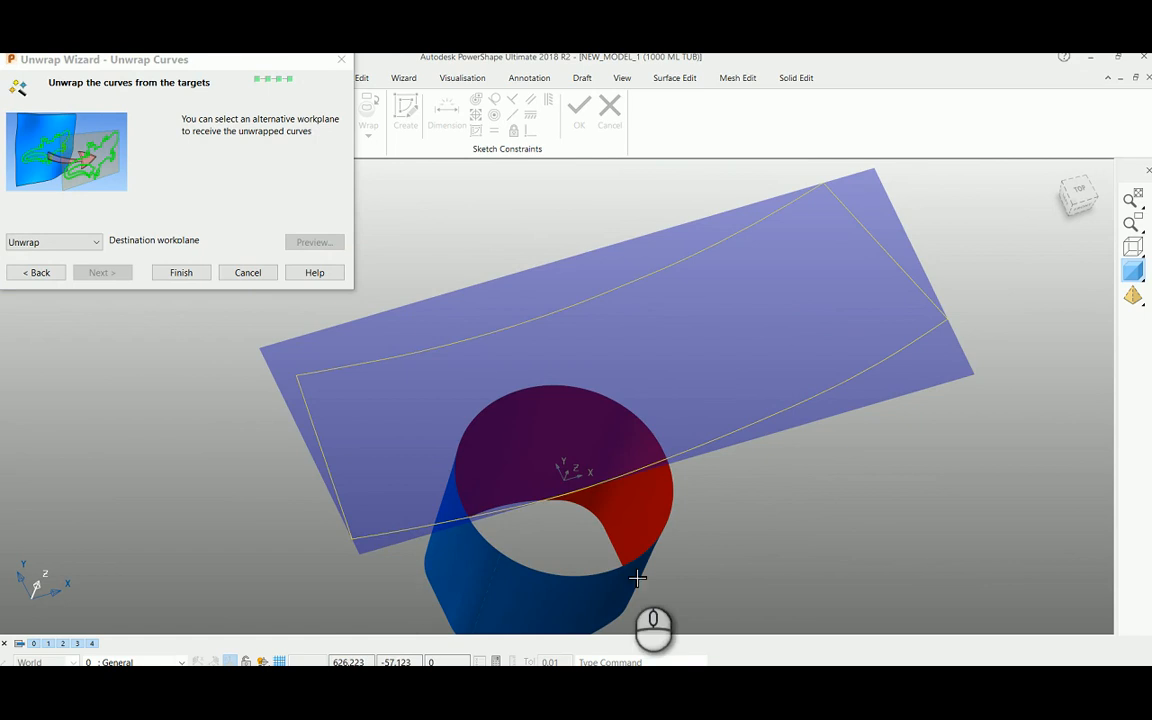
pyautogui.moveTo(496, 490)
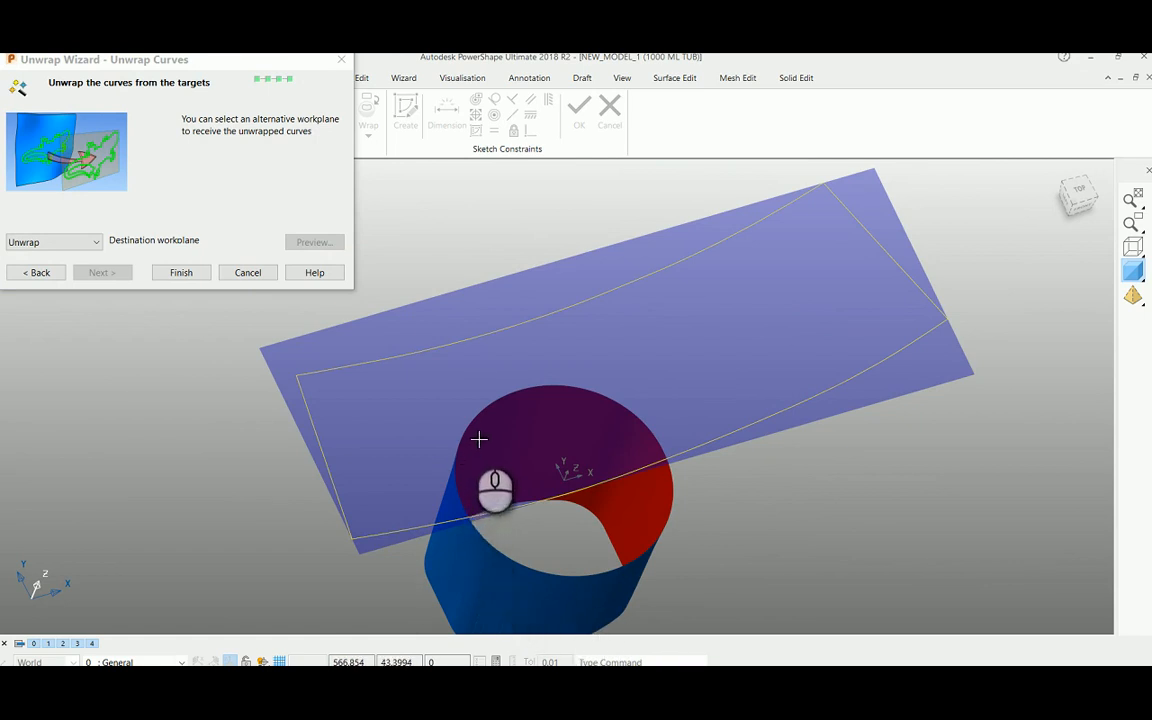